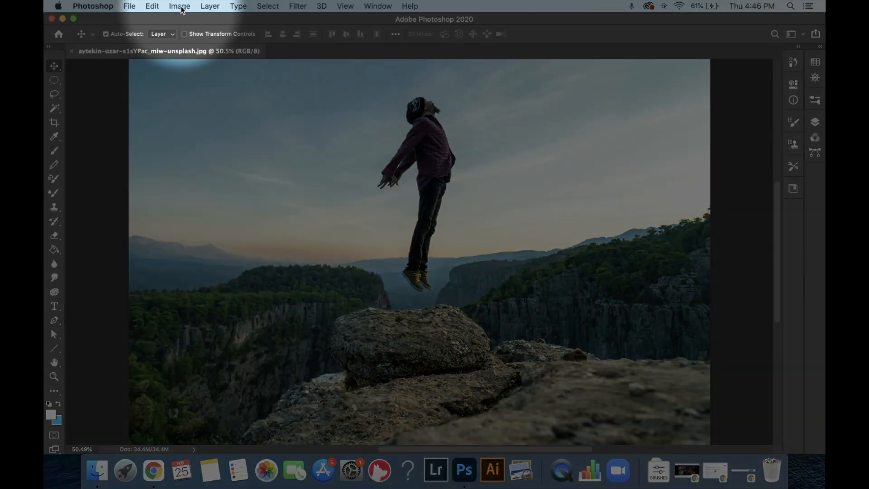
Step: Bring up the Image Size dialog for the canyon photo (4240 × 2832 px at 72 ppi)
click(179, 6)
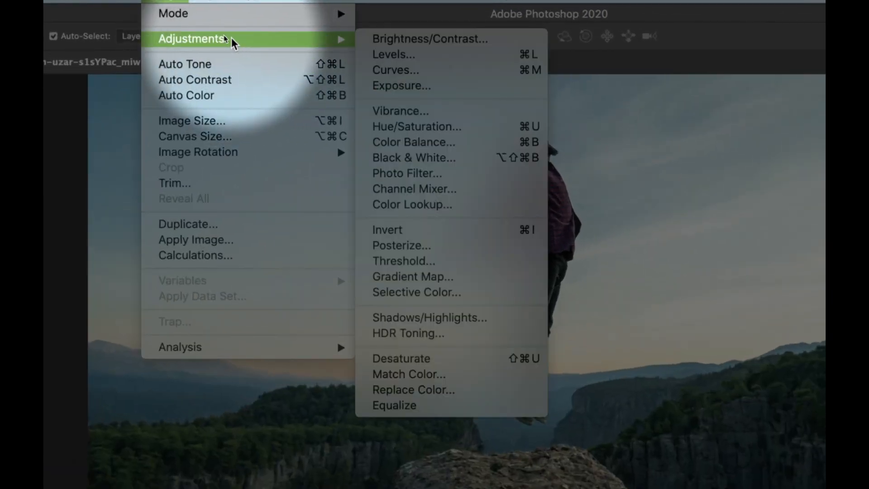
mouse_move(246, 121)
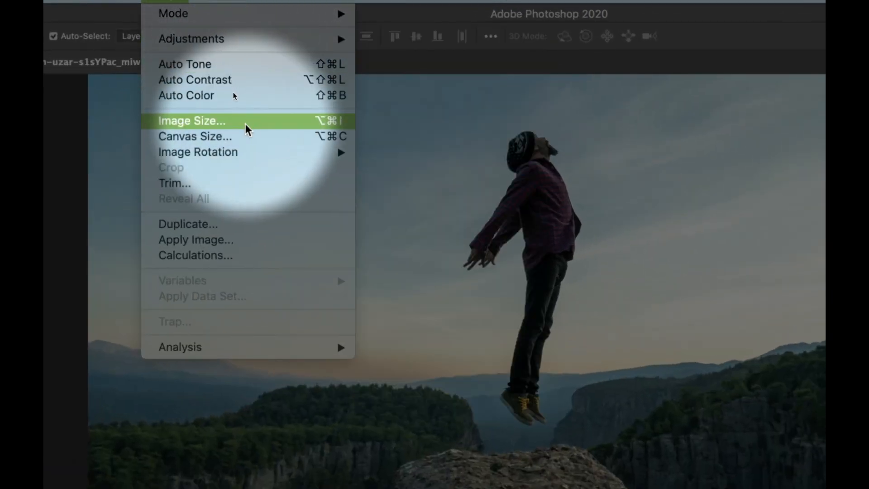
click(192, 120)
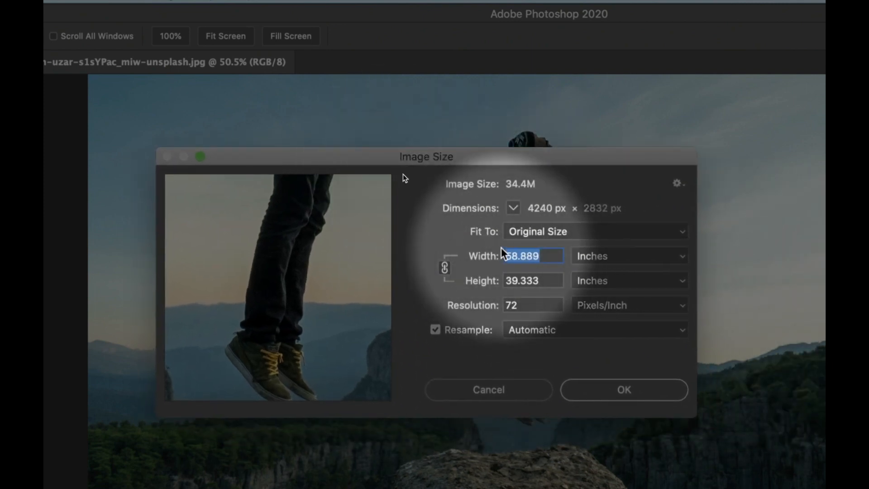
mouse_move(526, 271)
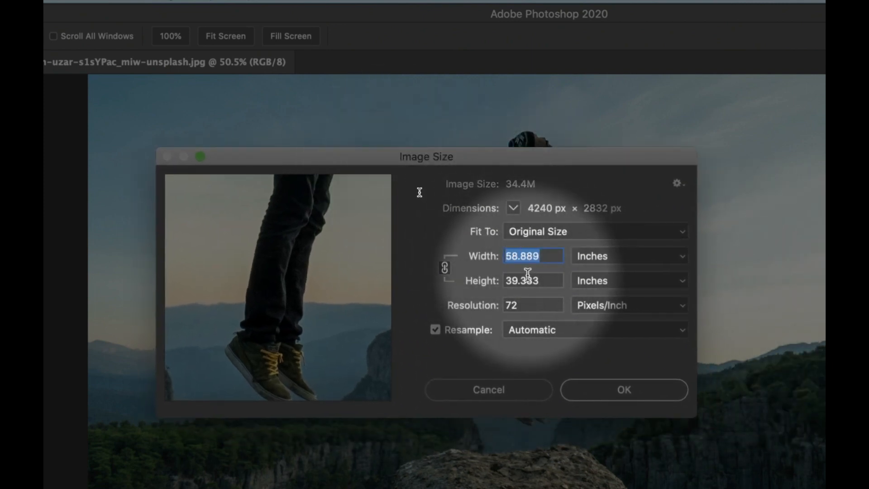
mouse_move(558, 272)
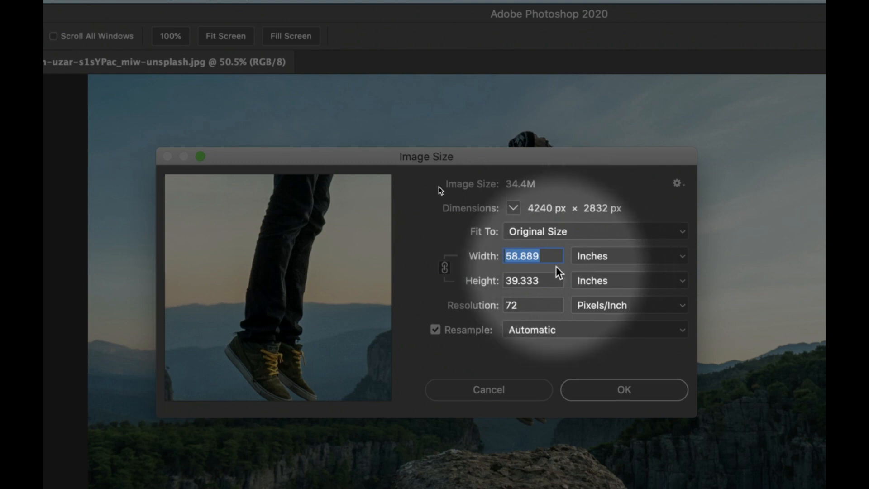
mouse_move(502, 308)
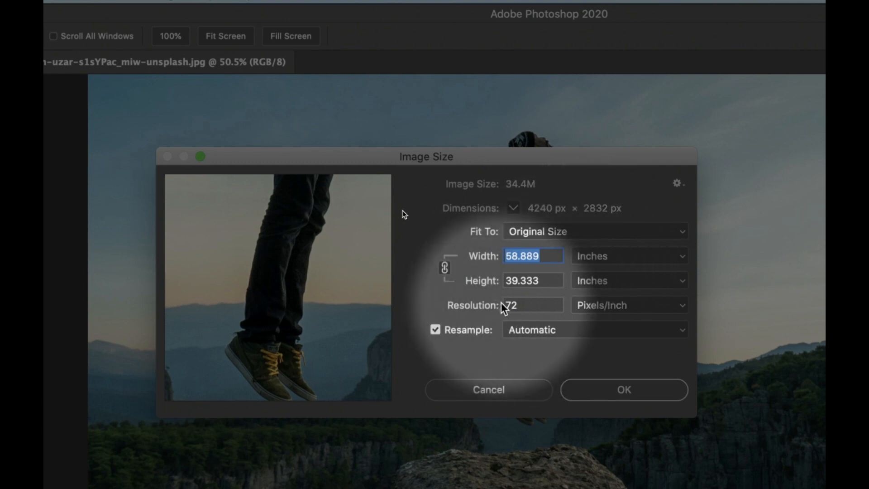
mouse_move(582, 315)
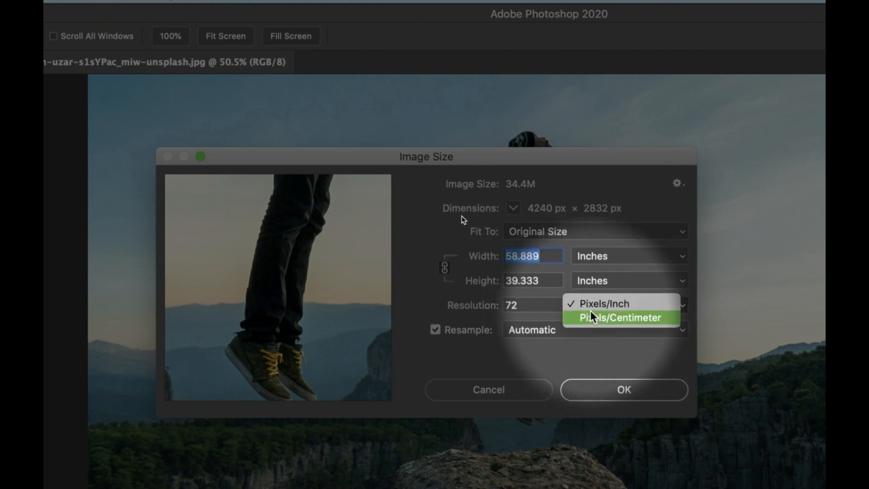
click(603, 303)
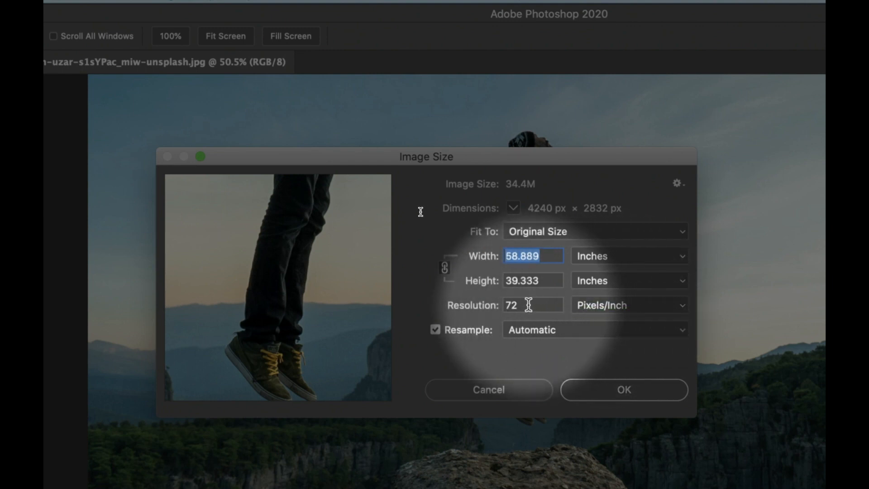
mouse_move(532, 305)
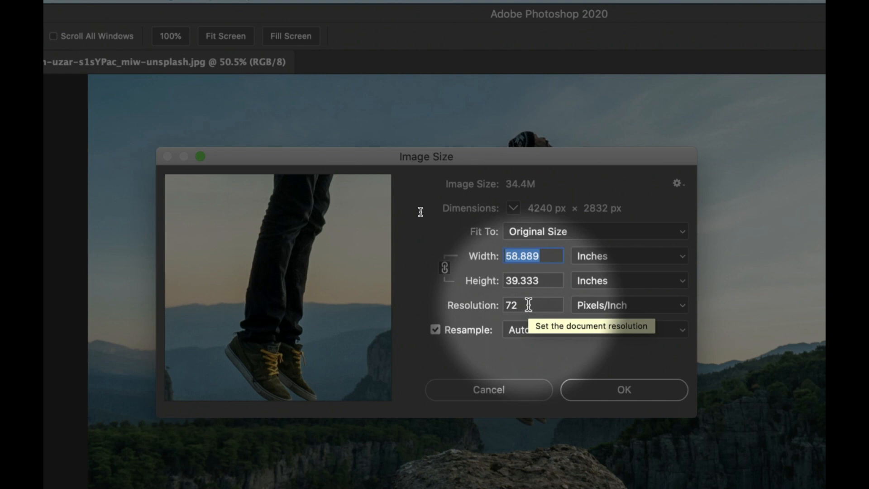
mouse_move(505, 309)
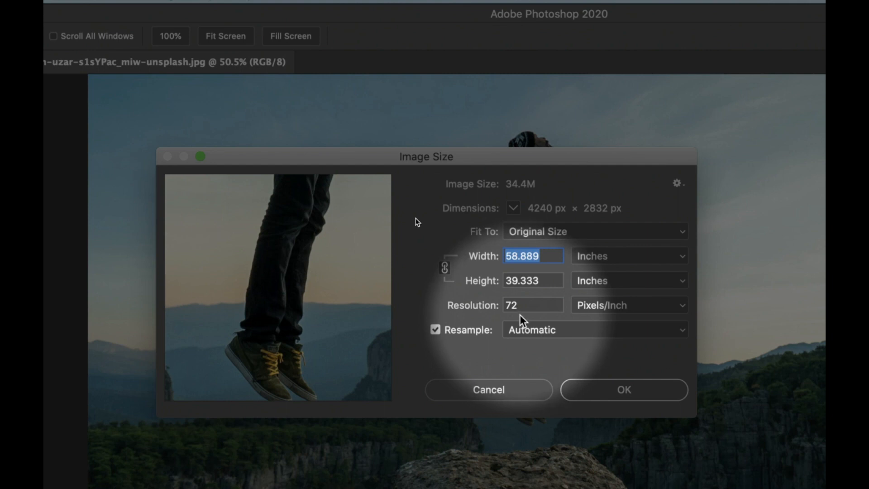
mouse_move(521, 308)
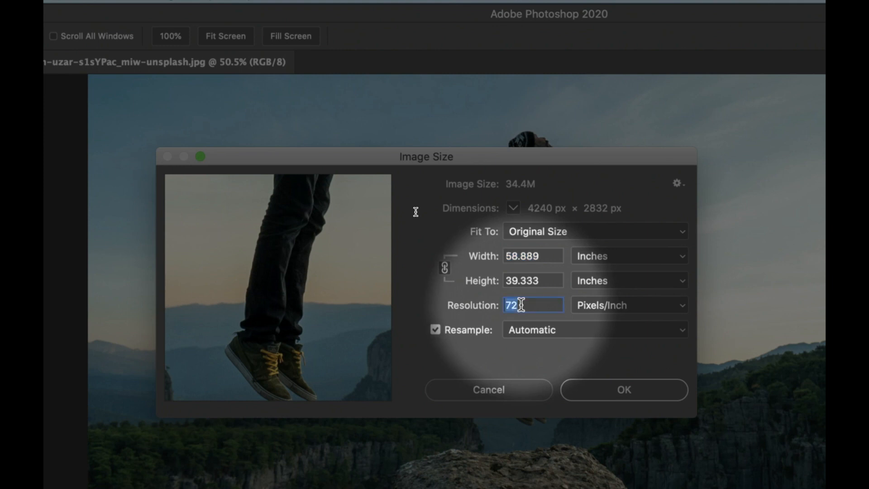
Step: Set Resolution to 300 pixels/inch with Resample on and apply, enlarging to 17667 × 11800 px
text(300)
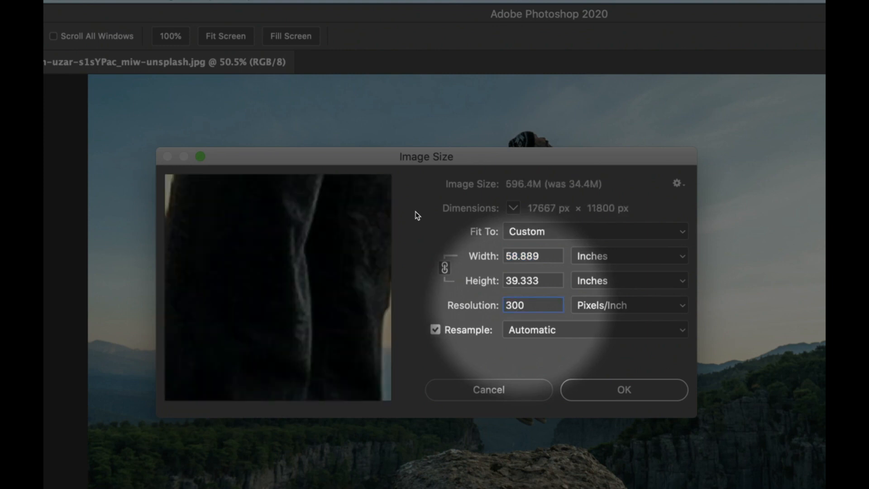
click(532, 305)
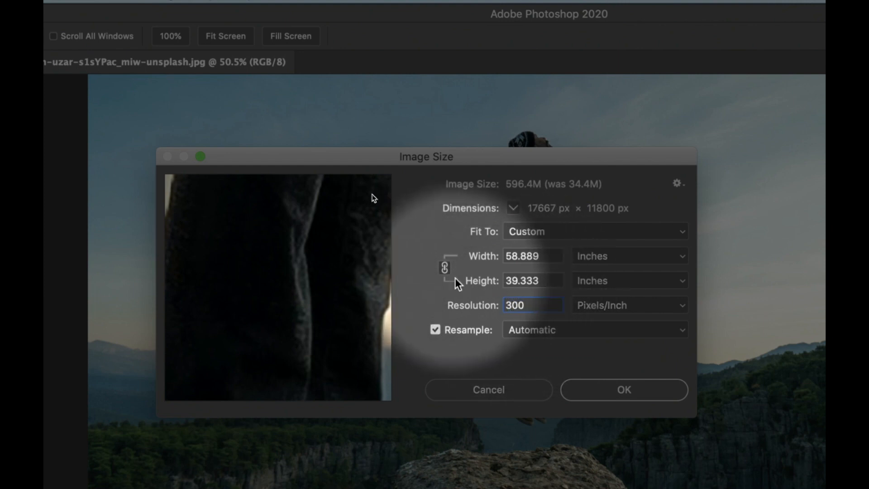
mouse_move(540, 293)
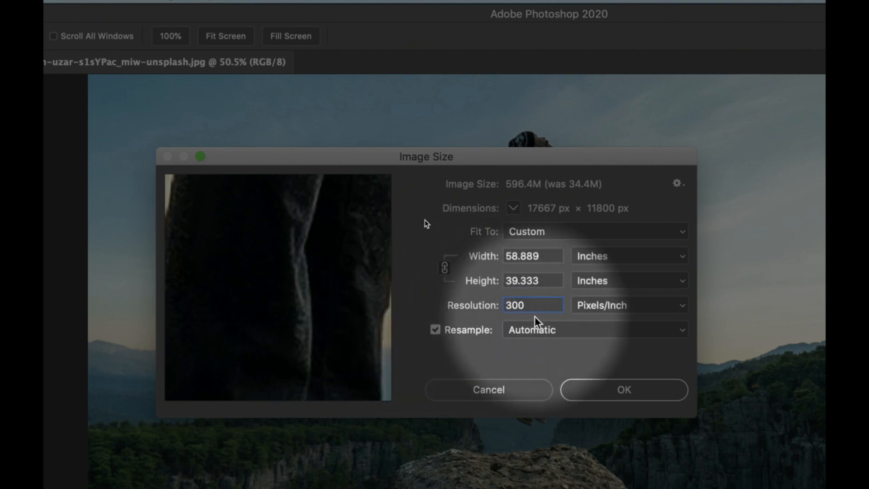
click(623, 389)
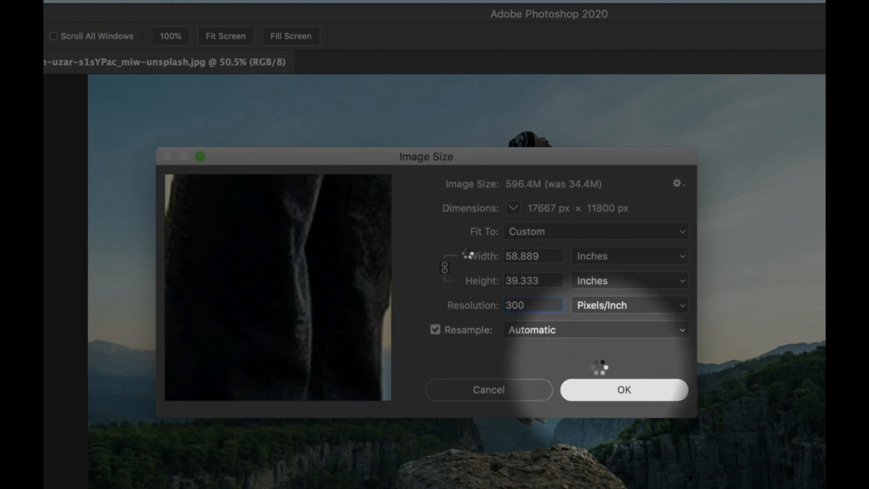
click(624, 389)
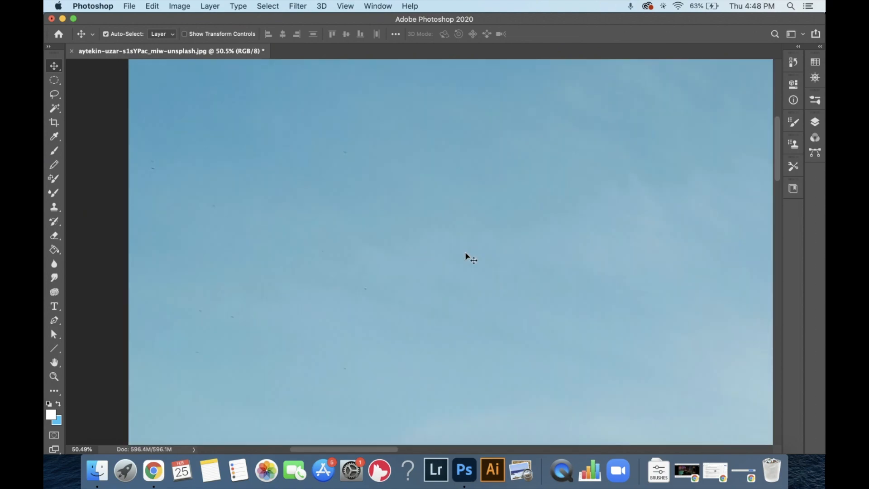
mouse_move(504, 237)
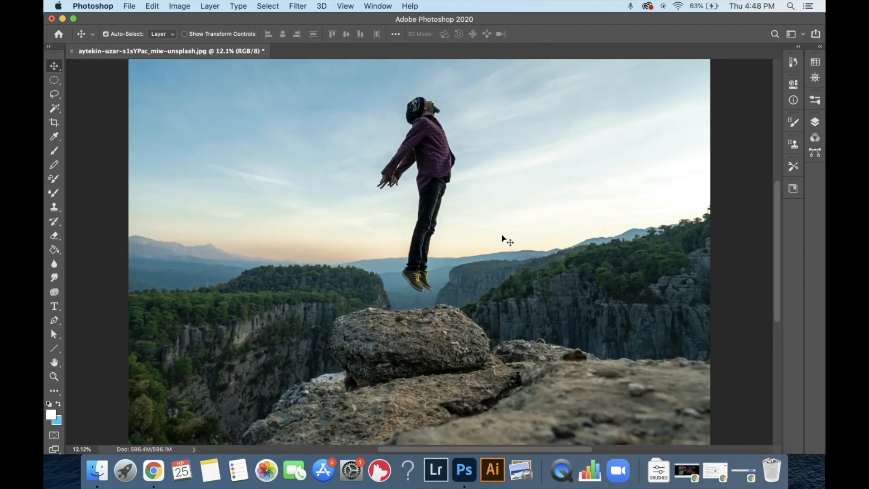
mouse_move(433, 169)
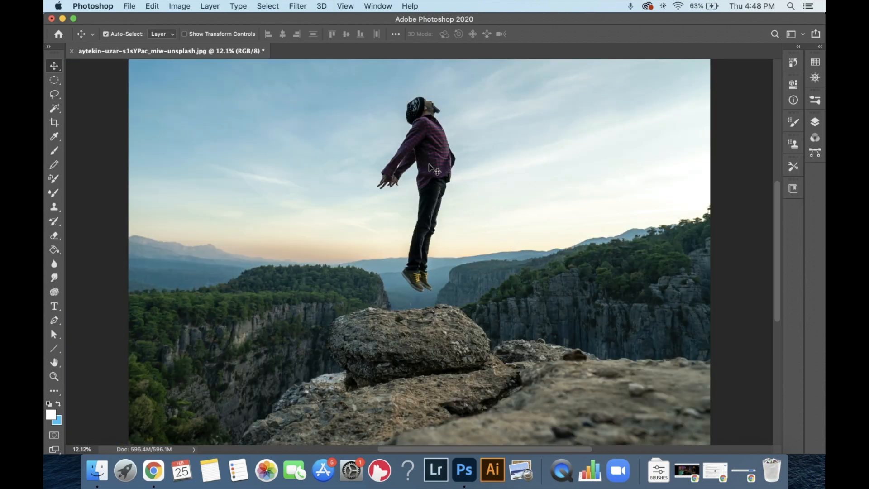
Step: Zoom into the man's shirt edge until individual pixels show, then undo the 300 ppi resampling
click(54, 376)
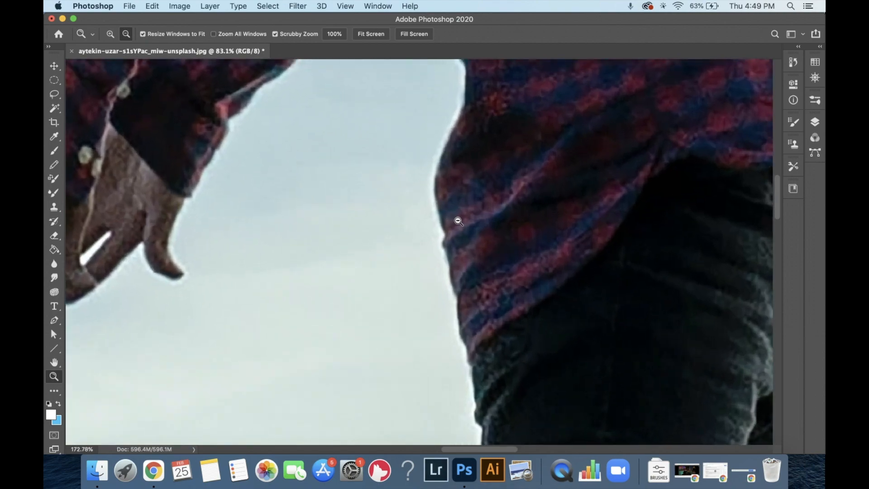
click(458, 221)
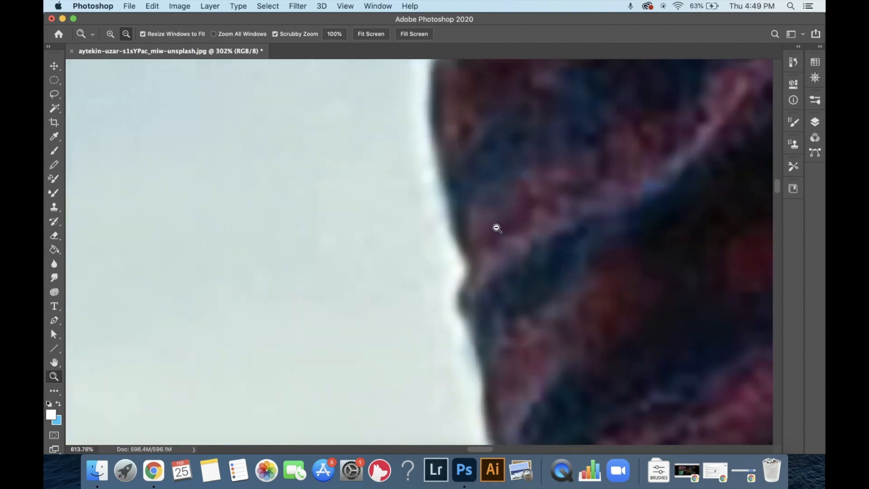
click(496, 228)
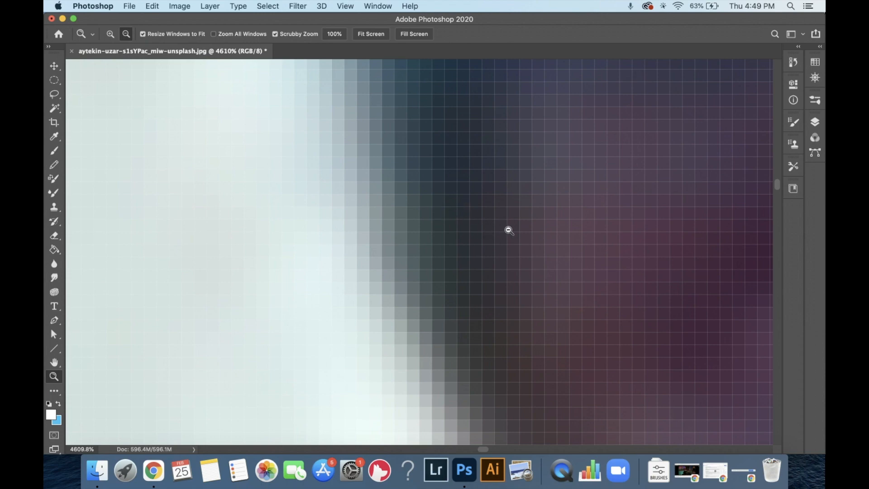
mouse_move(505, 227)
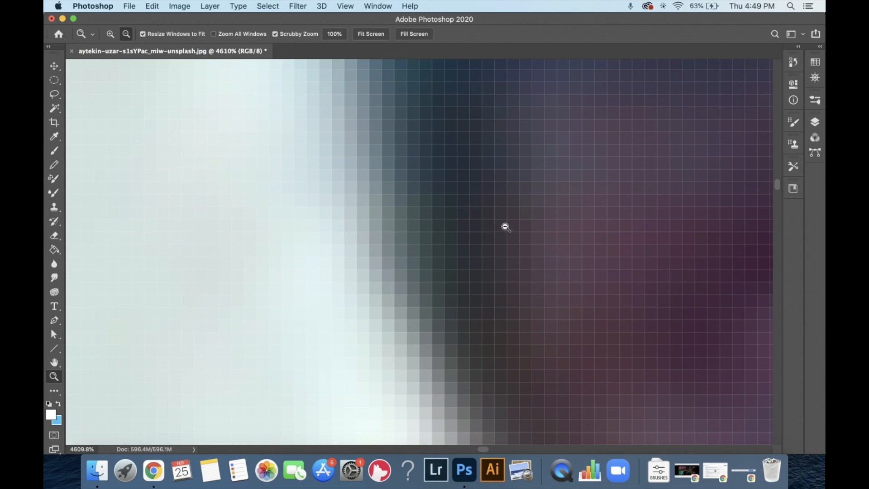
click(370, 34)
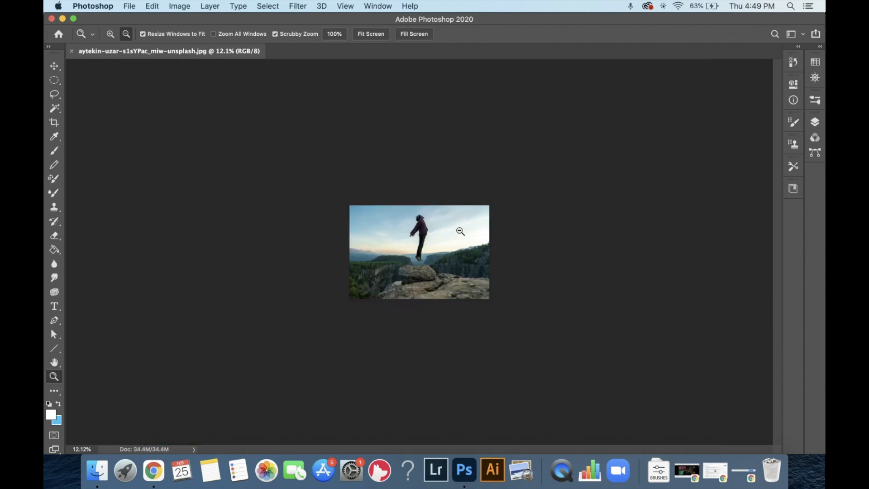
mouse_move(419, 242)
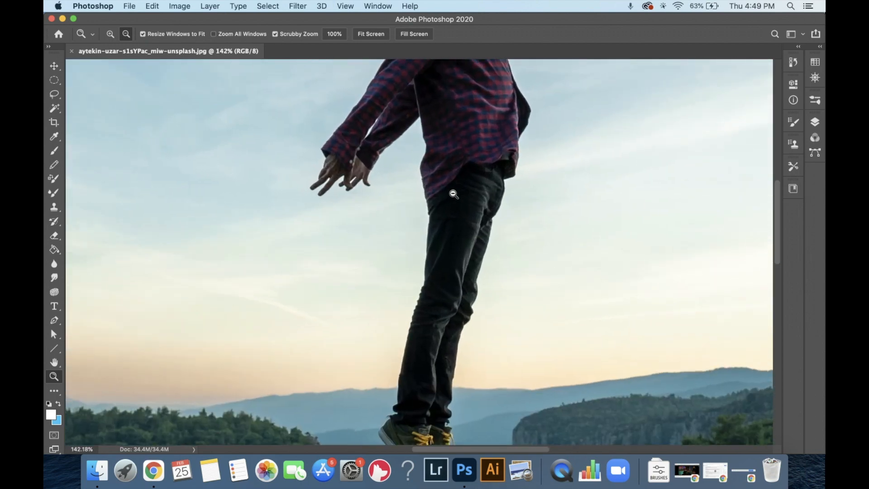
Step: Zoom out to show the whole original 72 ppi photo again
click(453, 193)
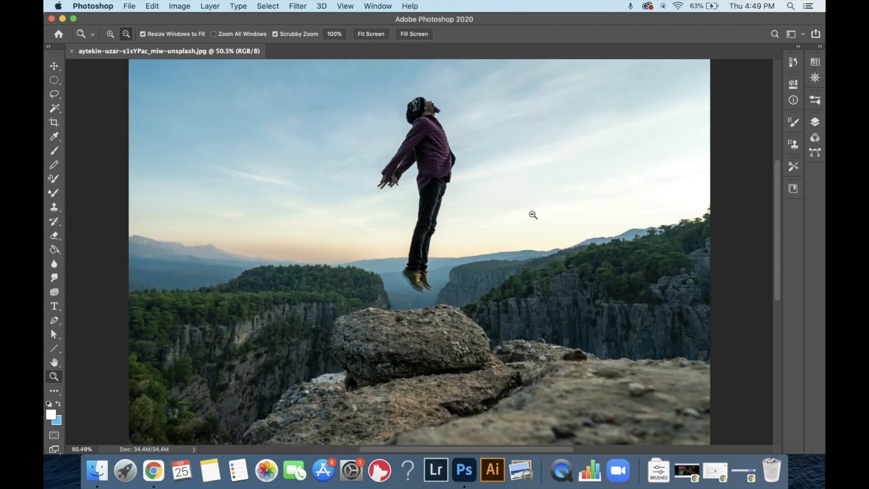
mouse_move(284, 105)
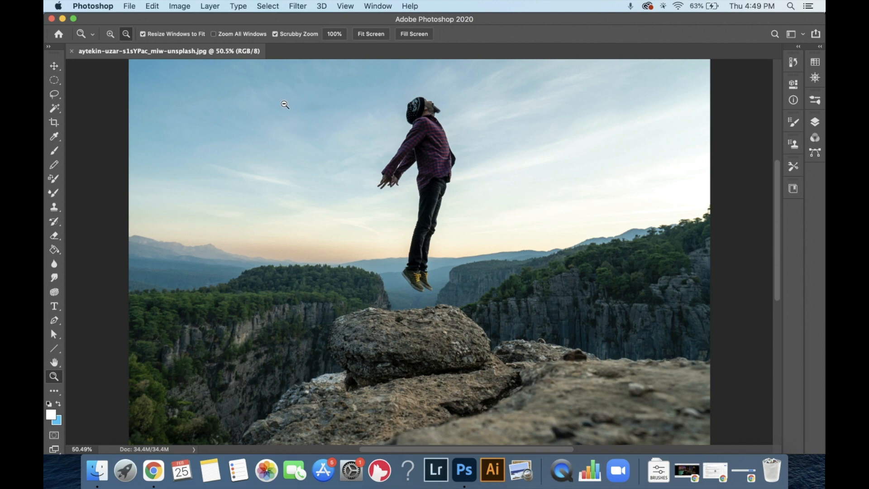